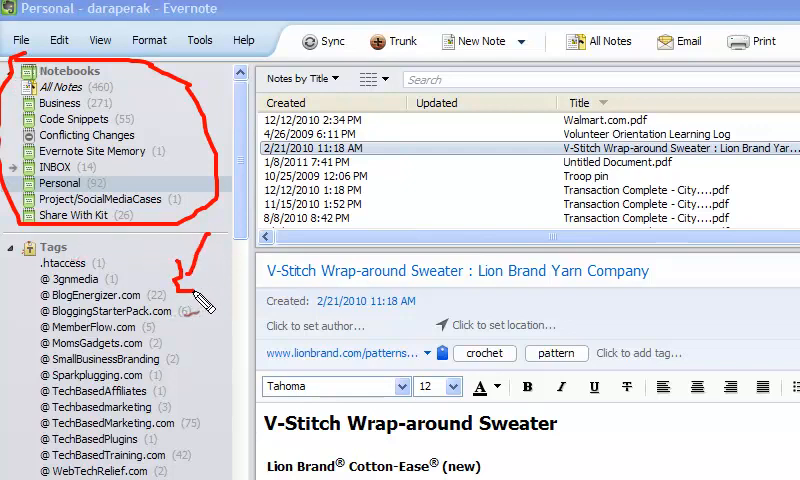
# Show the Evernote Site Memory notebook with its single Evernote Site Memory note
pyautogui.scroll(-3)
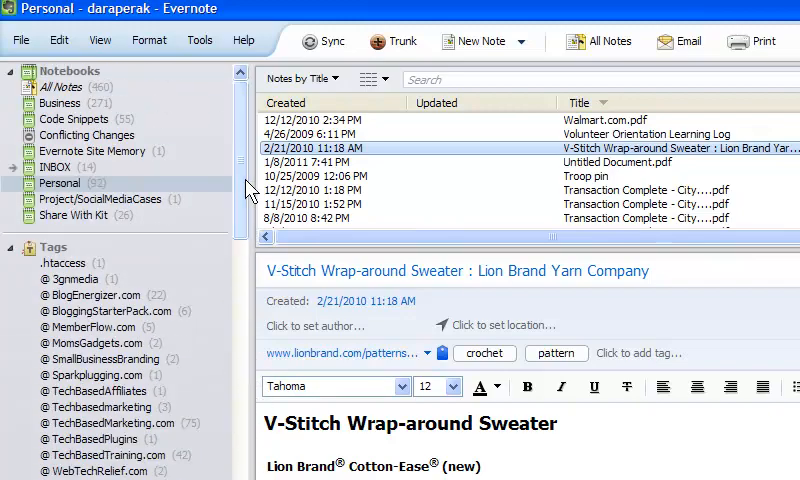
pyautogui.click(92, 152)
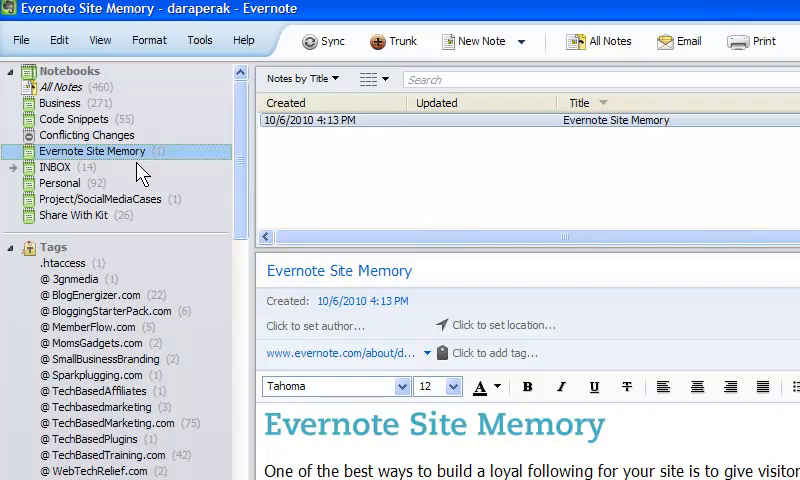
pyautogui.moveTo(224, 428)
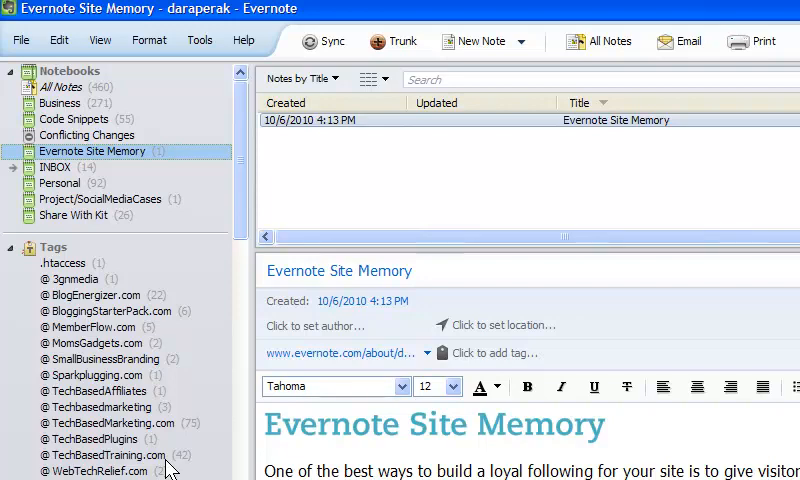
# Show the Business notebook with its Blogger LinkUp note
pyautogui.click(60, 104)
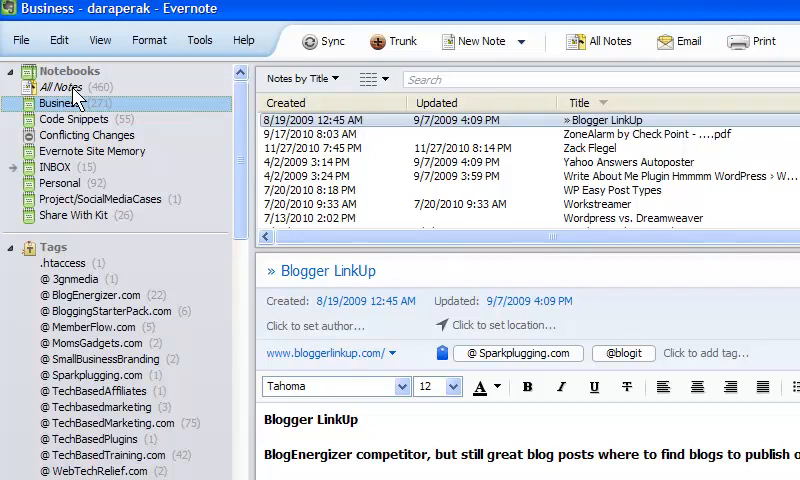
pyautogui.moveTo(114, 216)
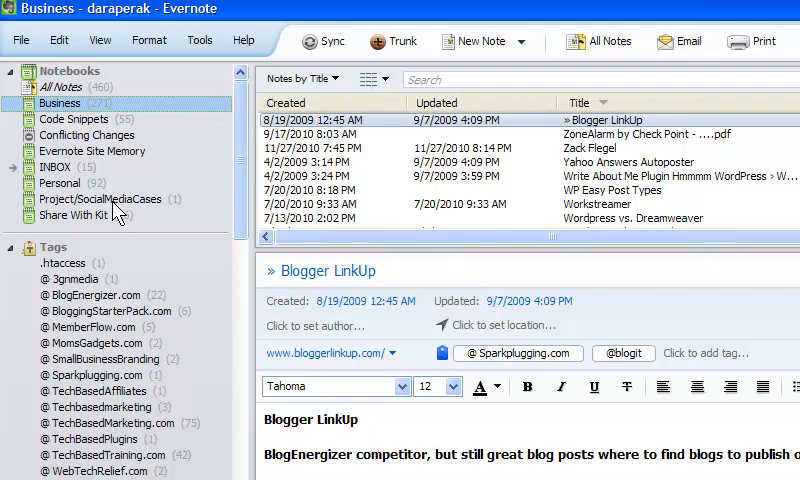
# Create a new synchronized notebook named Write A Crochet
pyautogui.rightClick(112, 210)
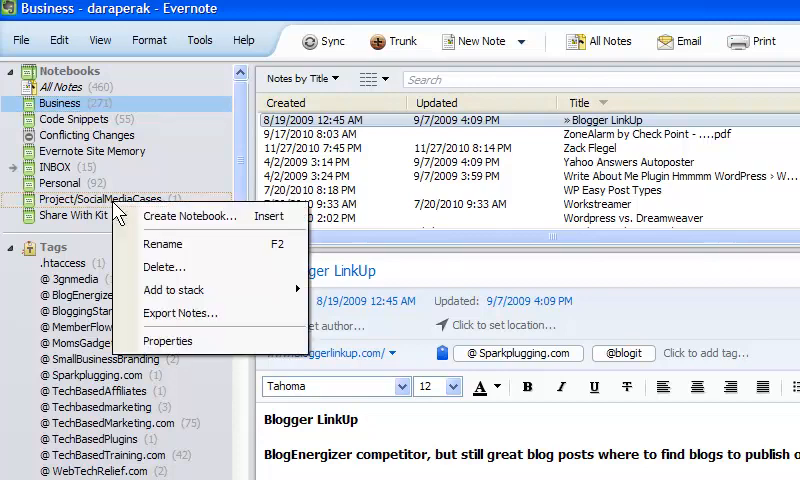
pyautogui.click(190, 216)
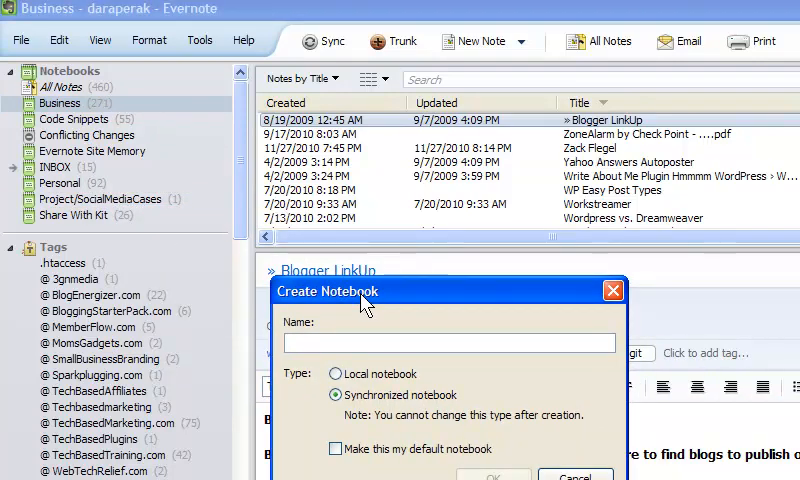
pyautogui.write('Write A Crochet')
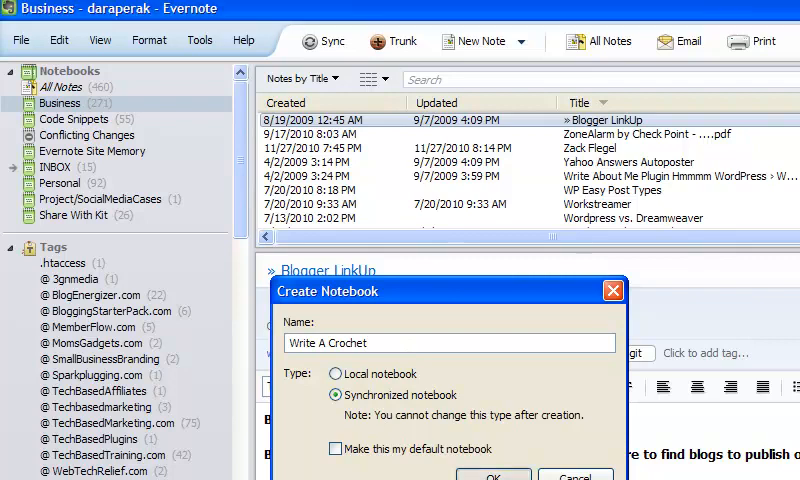
pyautogui.click(492, 474)
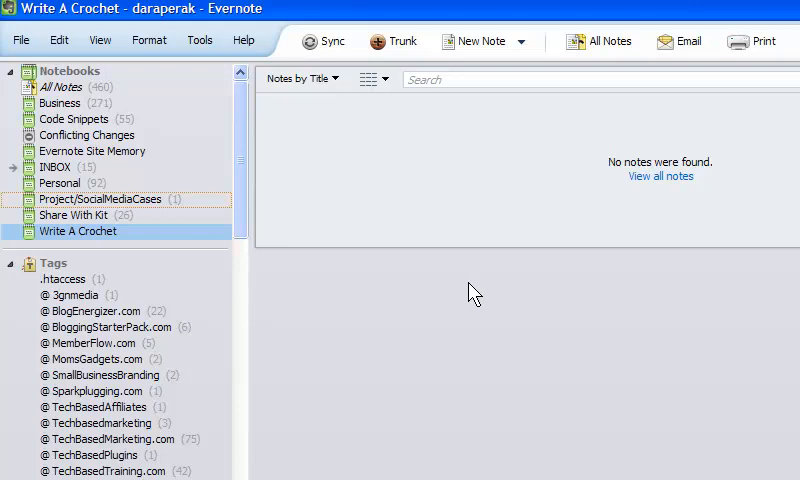
pyautogui.moveTo(600, 372)
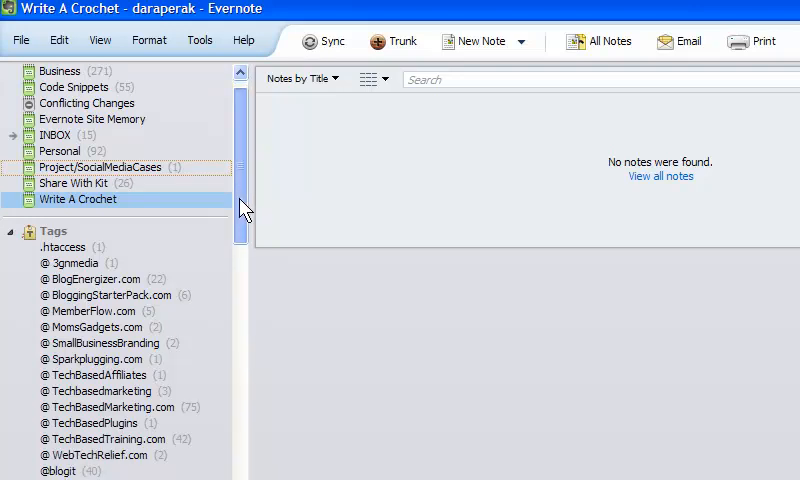
pyautogui.click(608, 40)
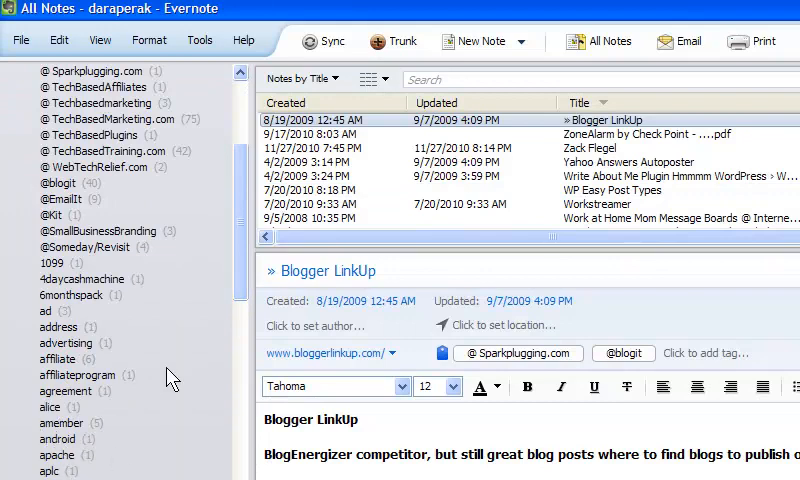
pyautogui.scroll(-3)
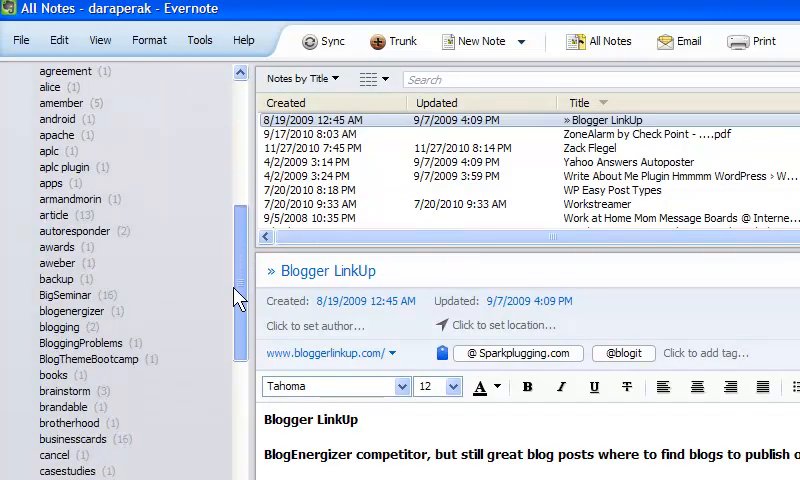
pyautogui.click(72, 440)
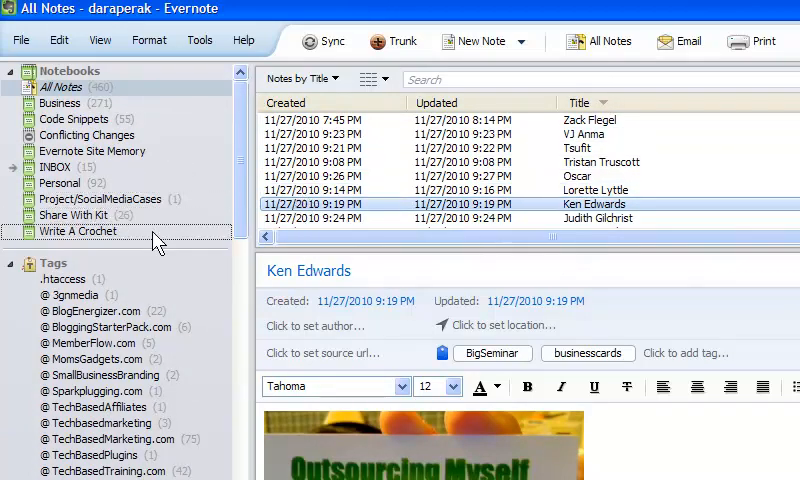
pyautogui.click(76, 232)
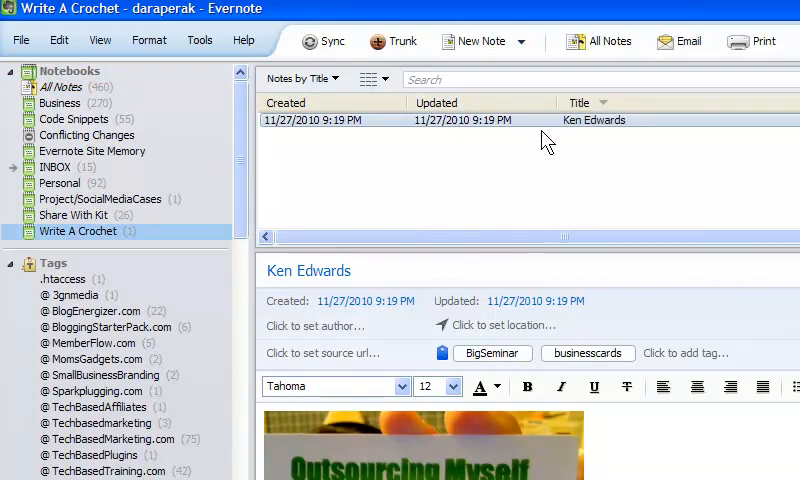
pyautogui.moveTo(628, 208)
pyautogui.write('Posssibl')
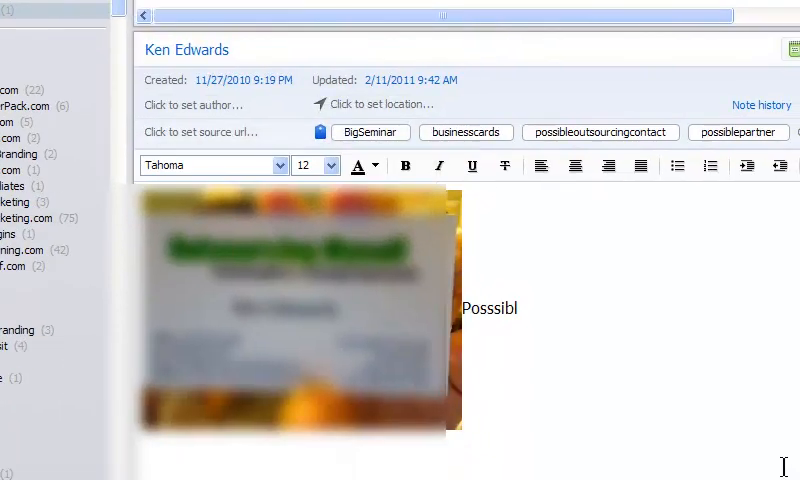
pyautogui.write('e partner or')
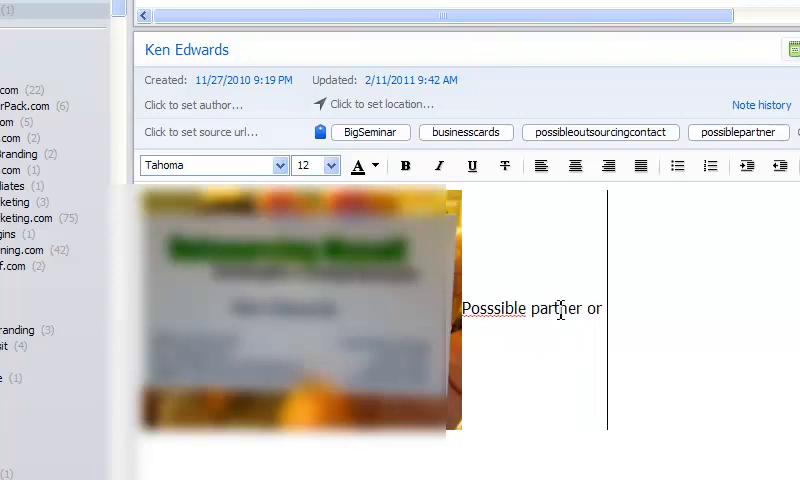
pyautogui.write('to')
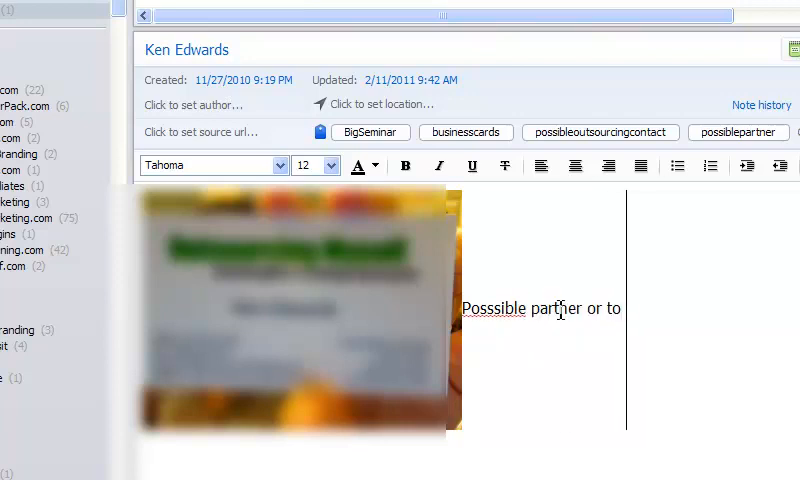
pyautogui.write('hire')
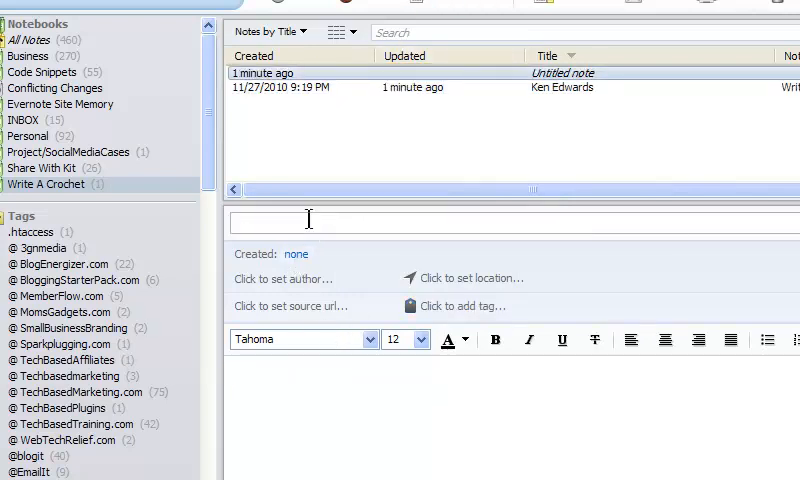
# Title the note Project Outline and list 'Who do I work with?' and 'What domain names?'
pyautogui.write('Project Outline')
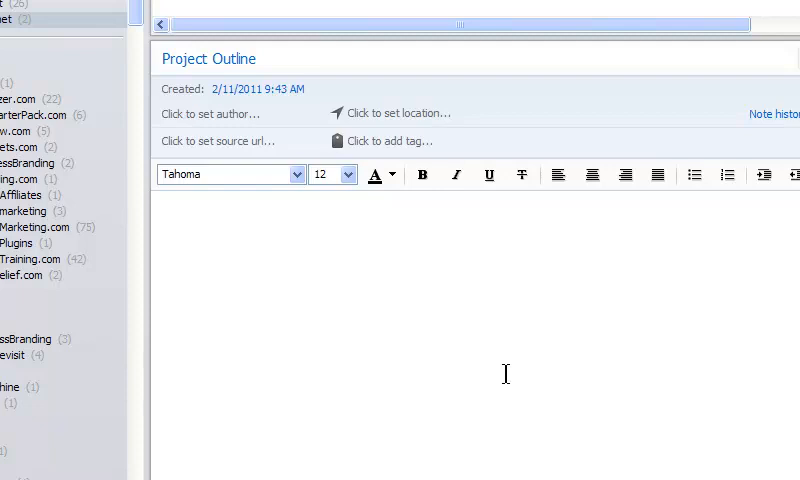
pyautogui.click(158, 208)
pyautogui.write('Who do')
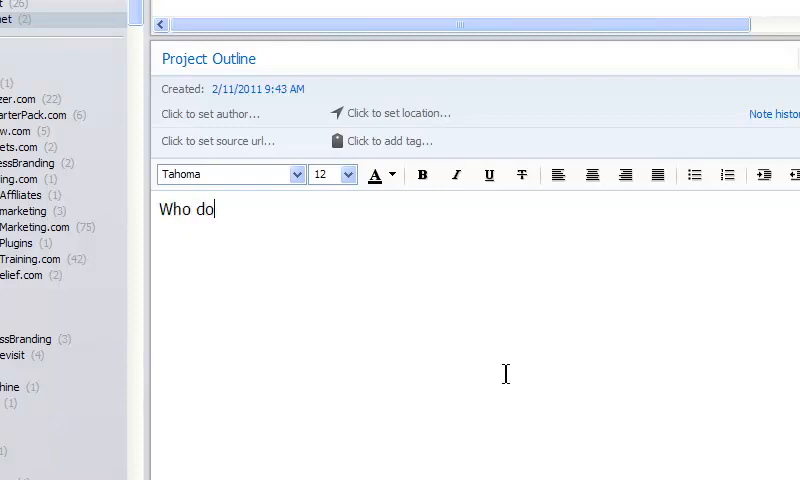
pyautogui.write('I work with?')
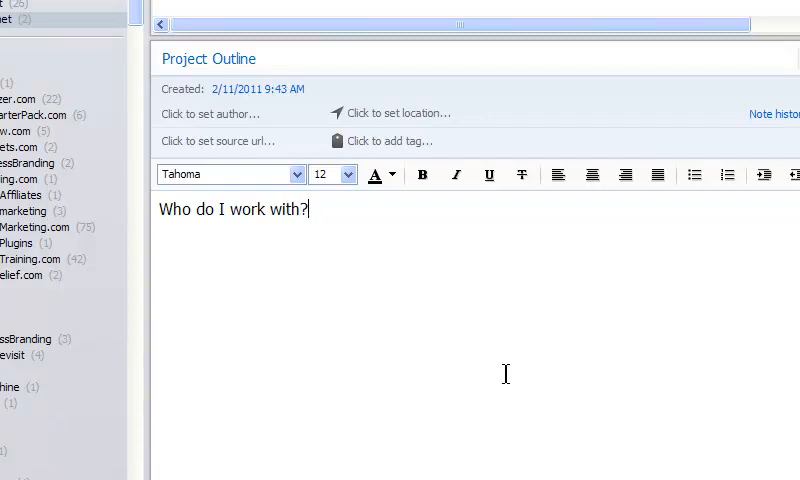
pyautogui.write('What domain na')
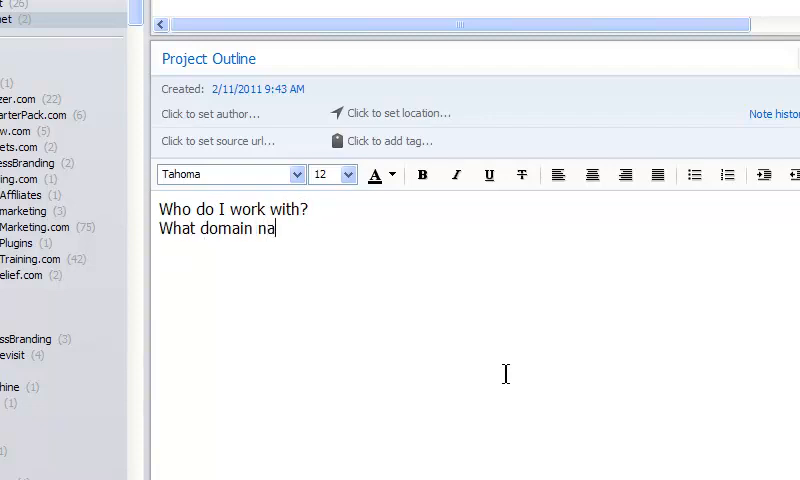
pyautogui.write('mes do I need')
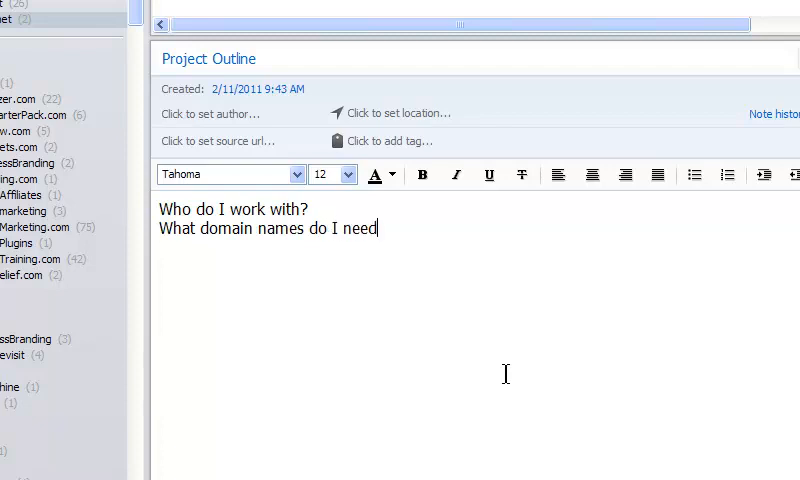
pyautogui.write('?')
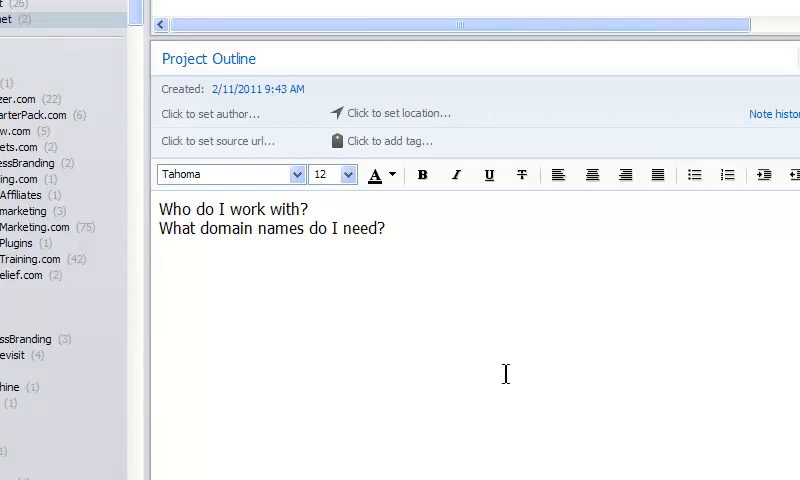
# Add 'Ecover' and 'Proofreader' lines under the Project Outline questions
pyautogui.write('Ecover')
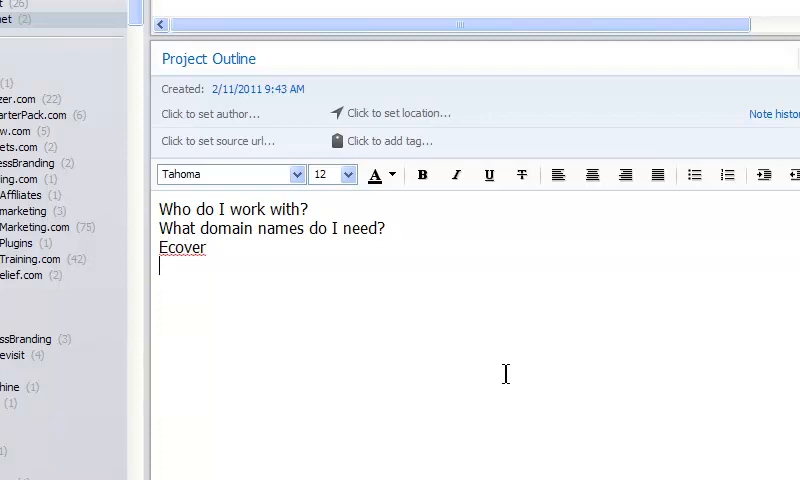
pyautogui.write('Proof')
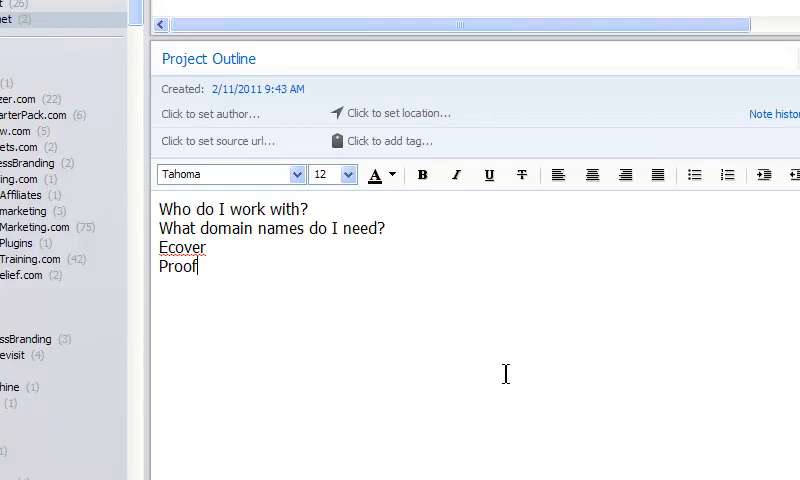
pyautogui.write('reader')
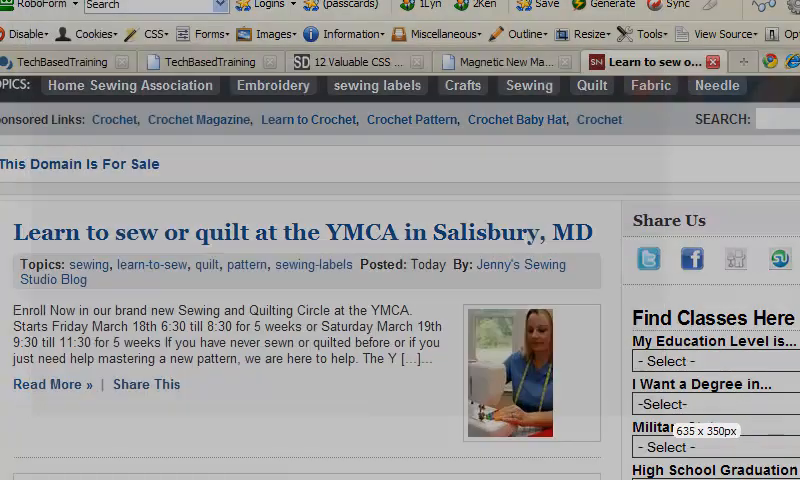
# Scroll the YMCA sewing class page to the article area for the screen clip
pyautogui.scroll(-3)
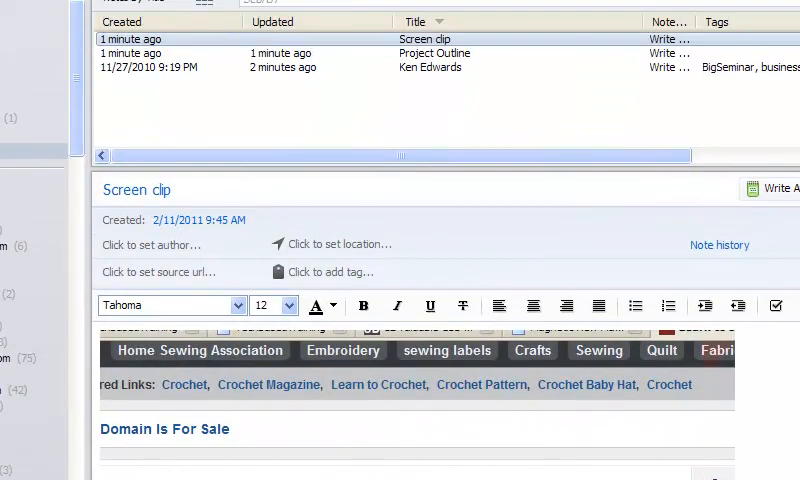
# Title the screen clip note 'I like this' and tag it competitor
pyautogui.click(136, 188)
pyautogui.write('comp')
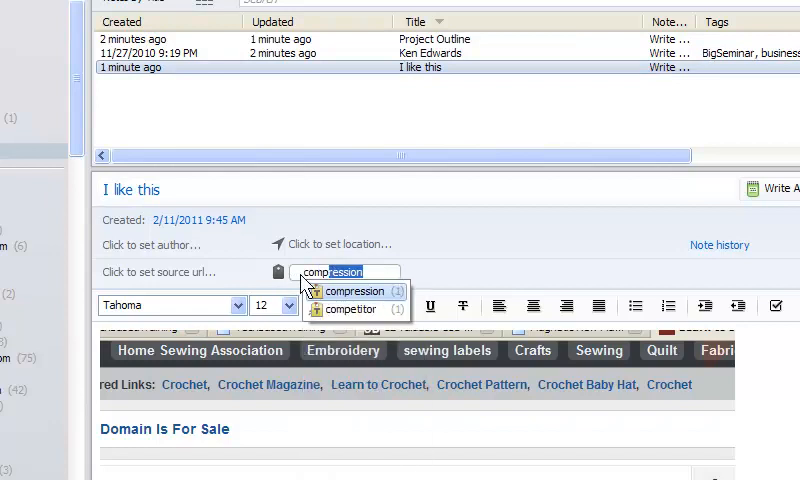
pyautogui.click(352, 308)
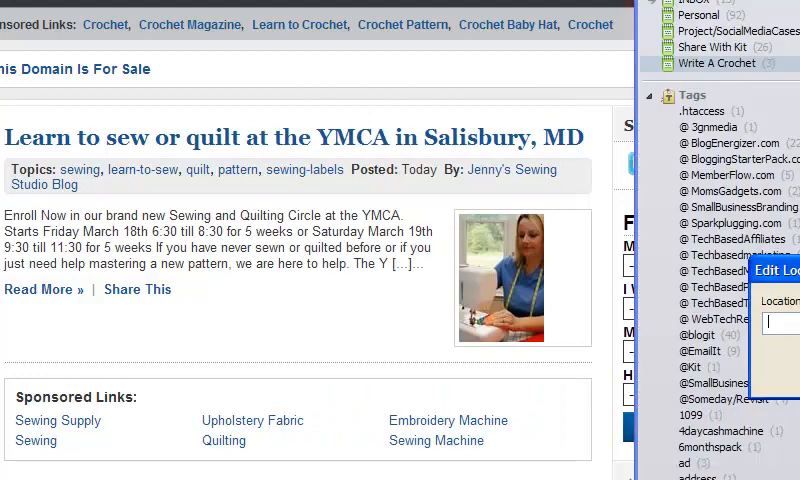
pyautogui.moveTo(616, 330)
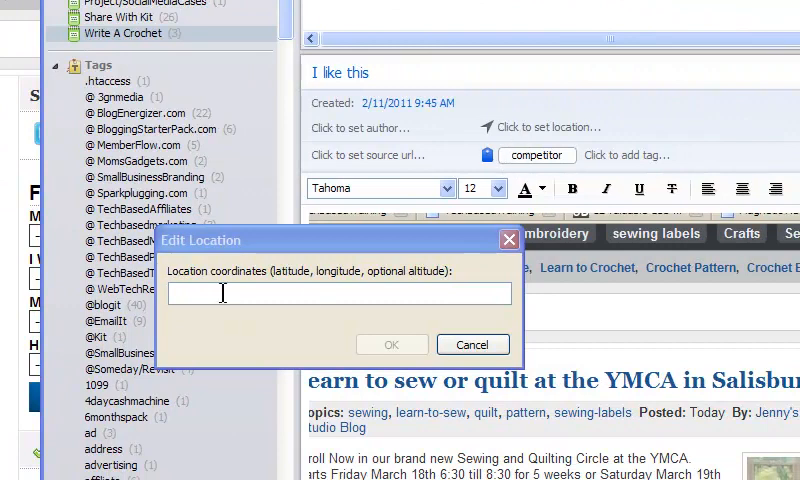
pyautogui.click(472, 344)
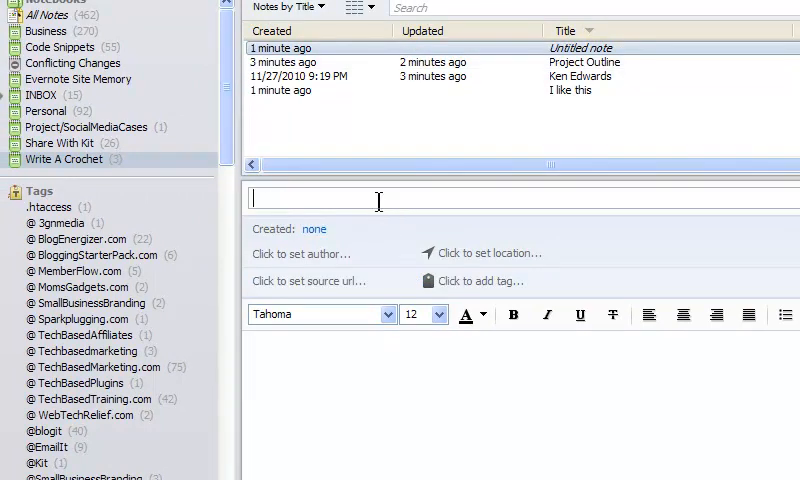
# Create note 'ARticle 1' reading Crochet Basics, tagged reprint and repurpose
pyautogui.write('ARticle 1')
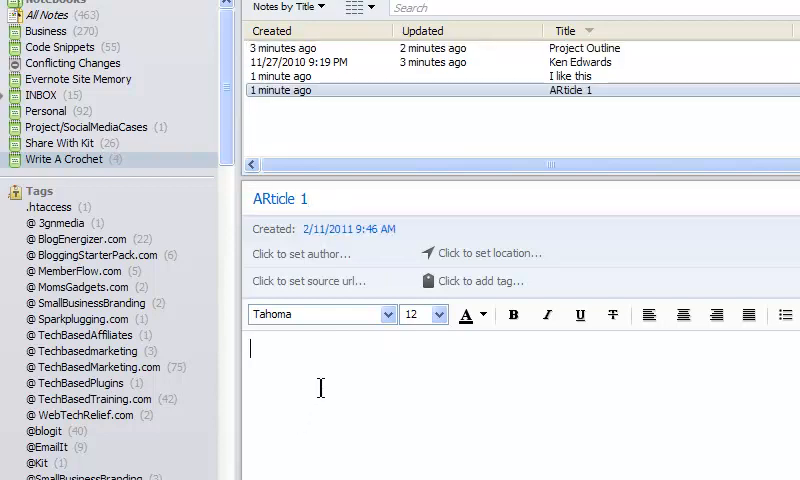
pyautogui.write('Crochet Basics')
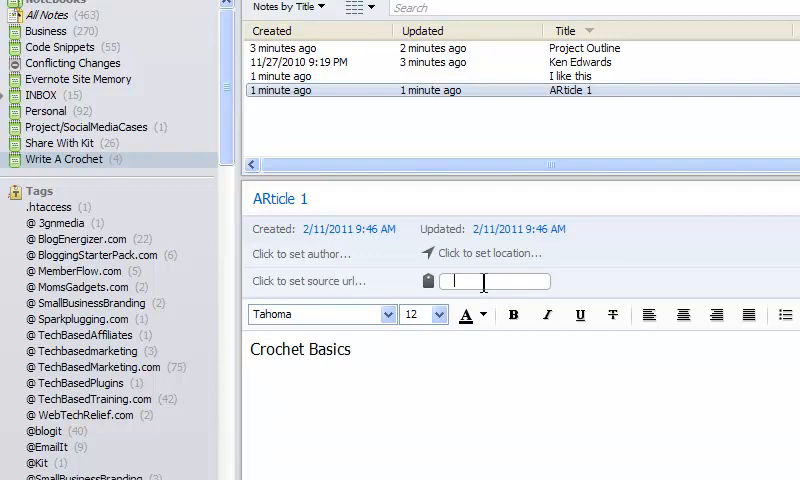
pyautogui.write('repurpose')
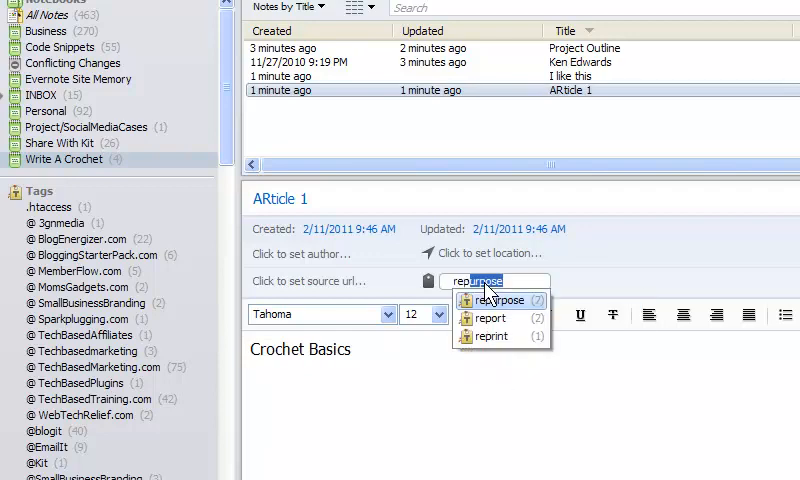
pyautogui.click(492, 336)
pyautogui.write('re')
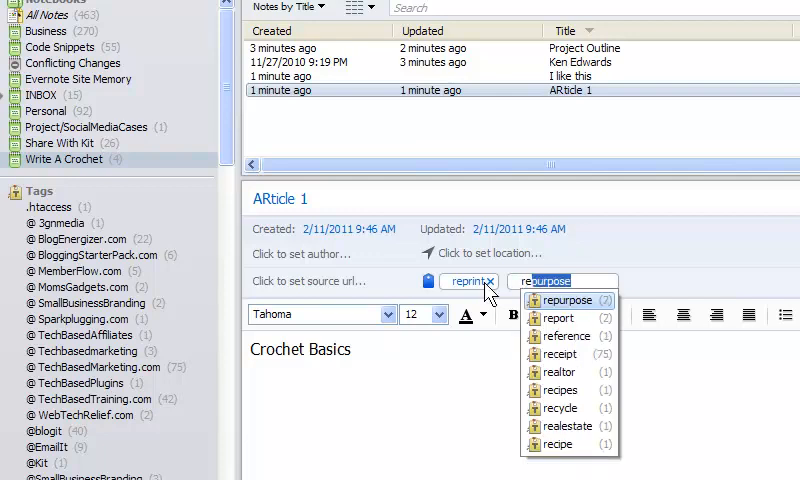
pyautogui.click(564, 300)
pyautogui.write('E')
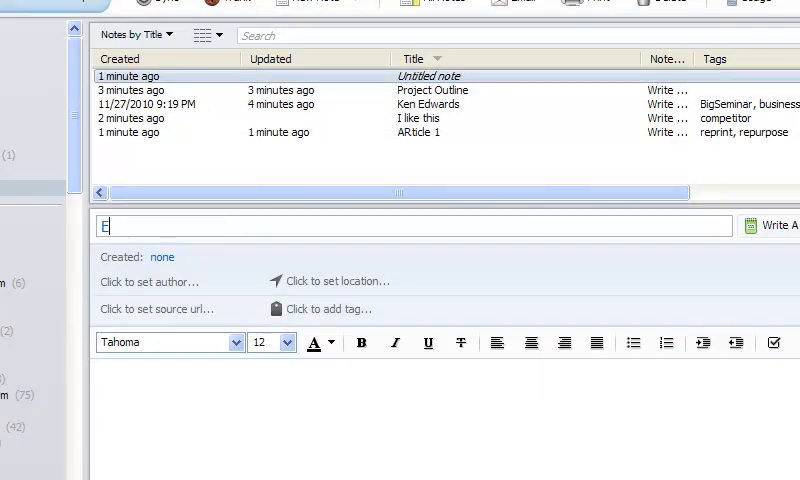
# Create 'Email schedule for affiliates' listing 1st and 2nd Email (subject) date entries
pyautogui.write('mail')
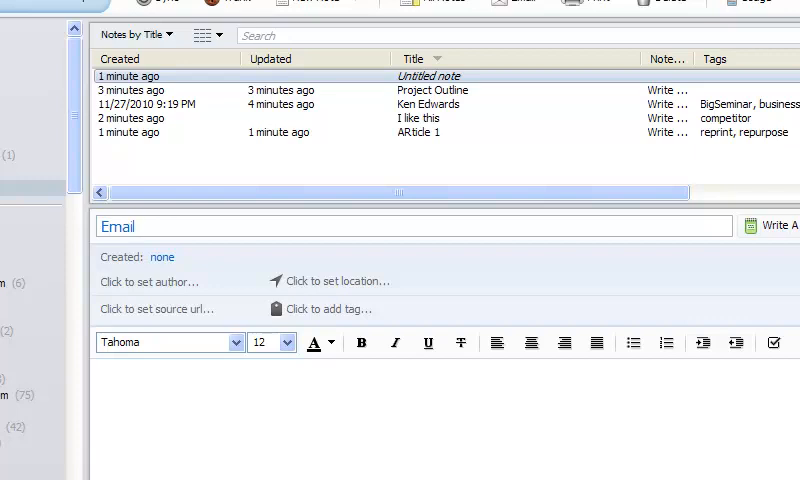
pyautogui.write('schedule for affiliate')
pyautogui.click(446, 418)
pyautogui.write('1')
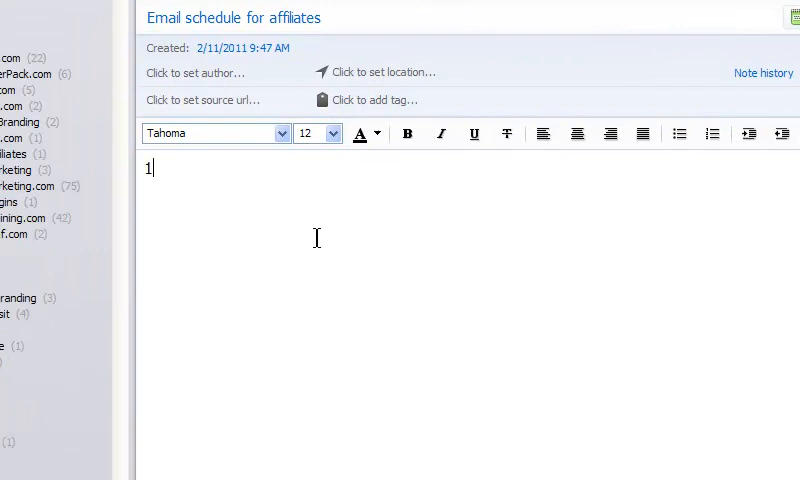
pyautogui.write('st Email')
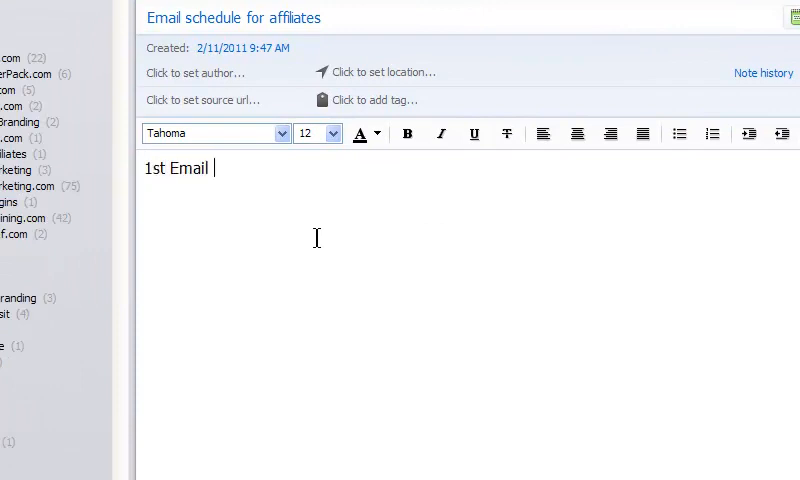
pyautogui.write('(subje')
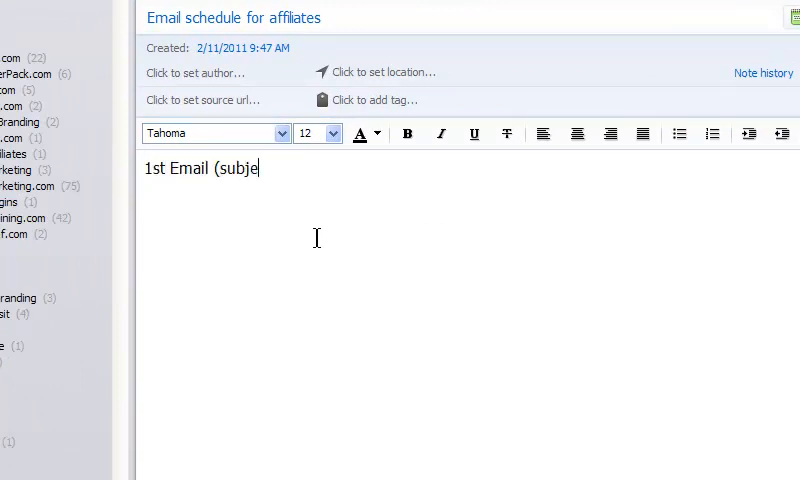
pyautogui.write('ct)')
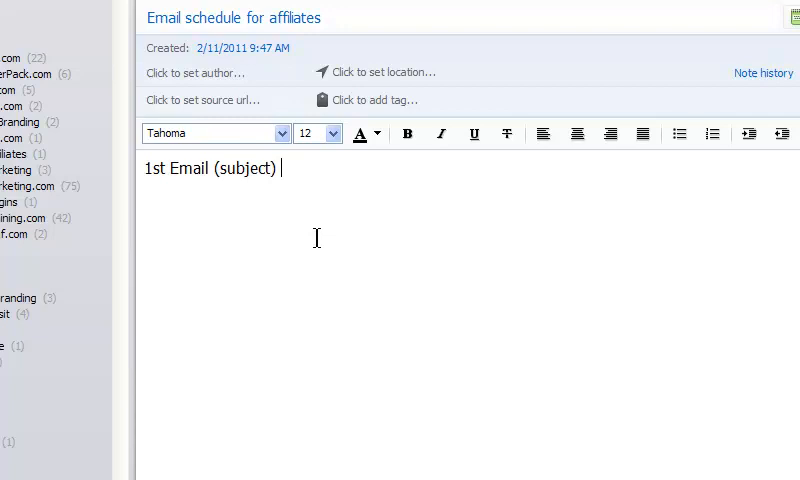
pyautogui.write('d')
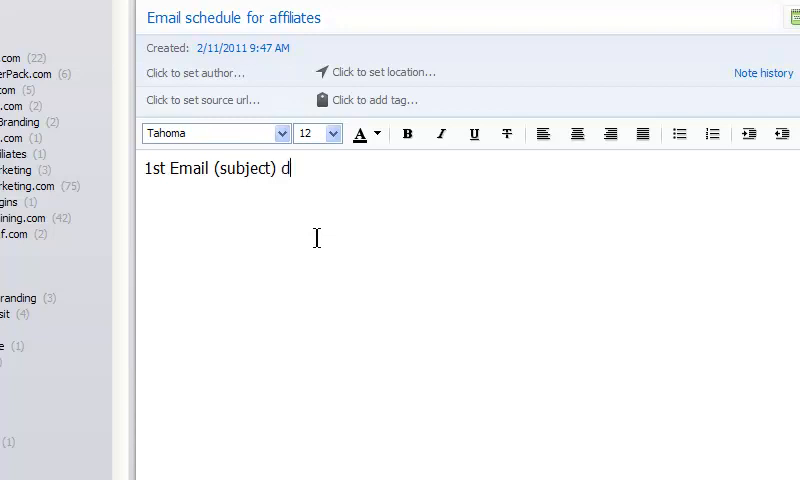
pyautogui.write('ate')
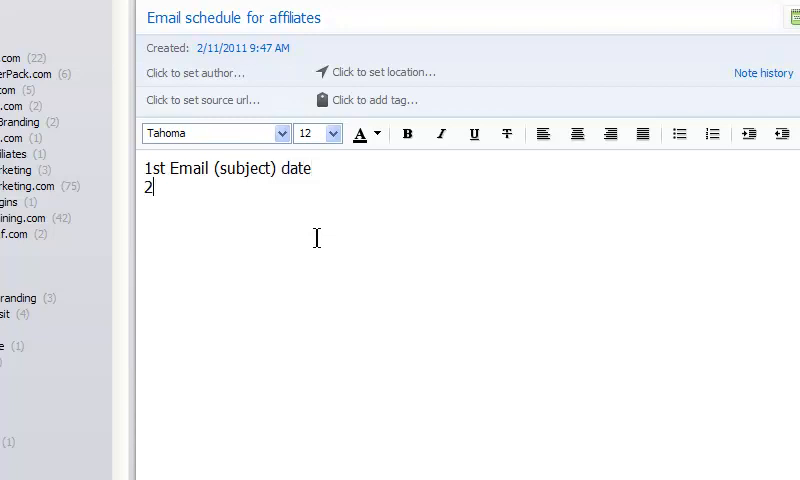
pyautogui.write('nd Email')
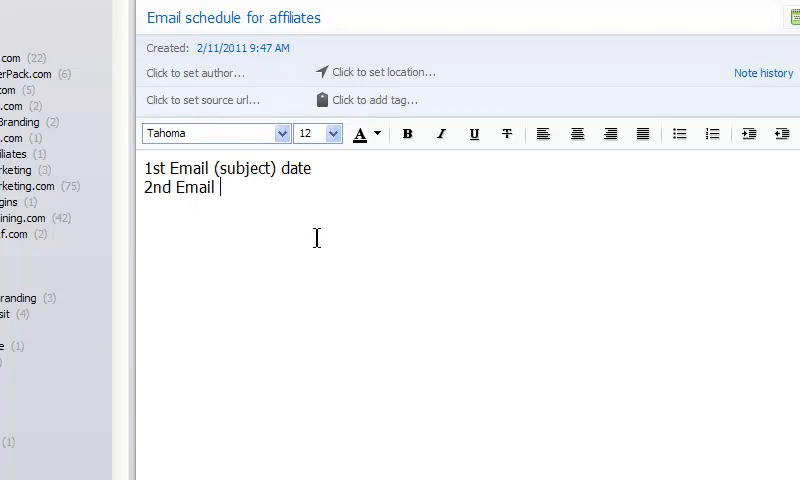
pyautogui.write('(subject) date')
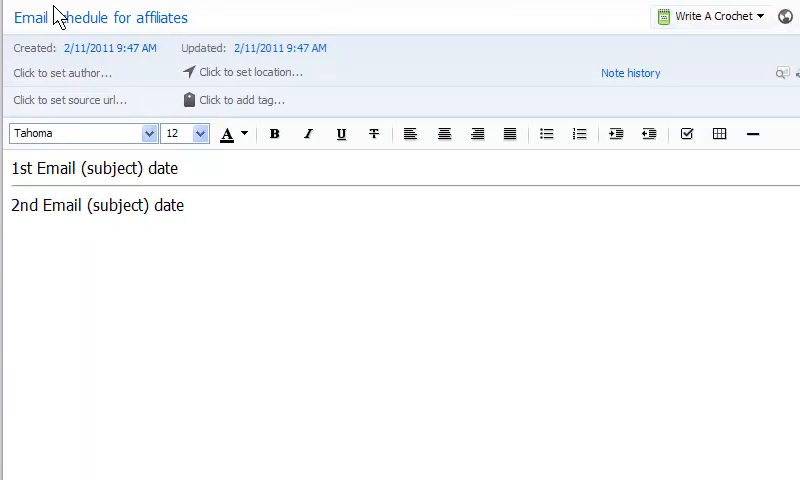
# Write the 1st Email draft starting 'Subject: Blah blah' followed by Hello and Thanks
pyautogui.click(176, 168)
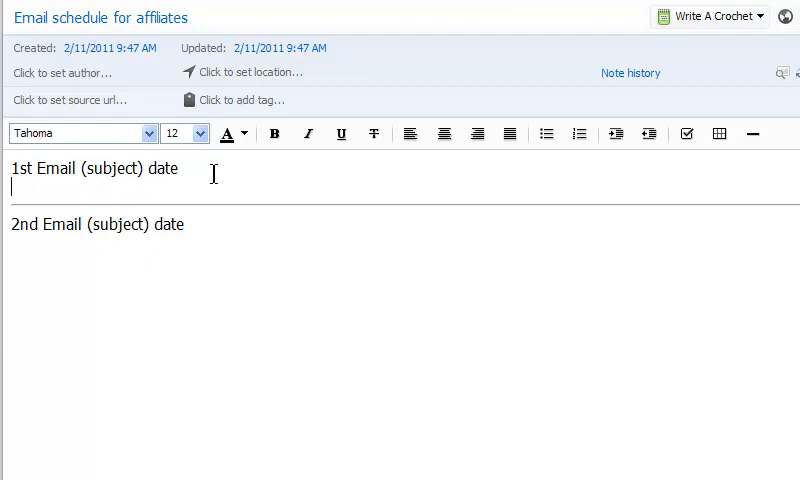
pyautogui.write('Subject: Blah blah')
pyautogui.write('Hello')
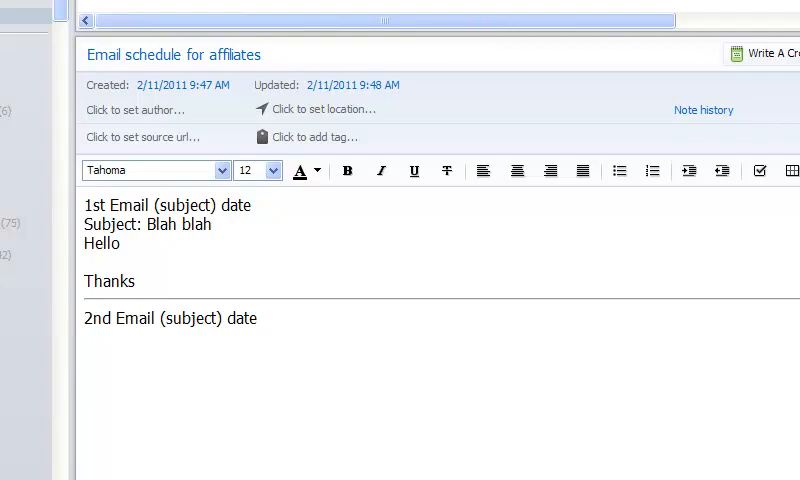
pyautogui.moveTo(430, 472)
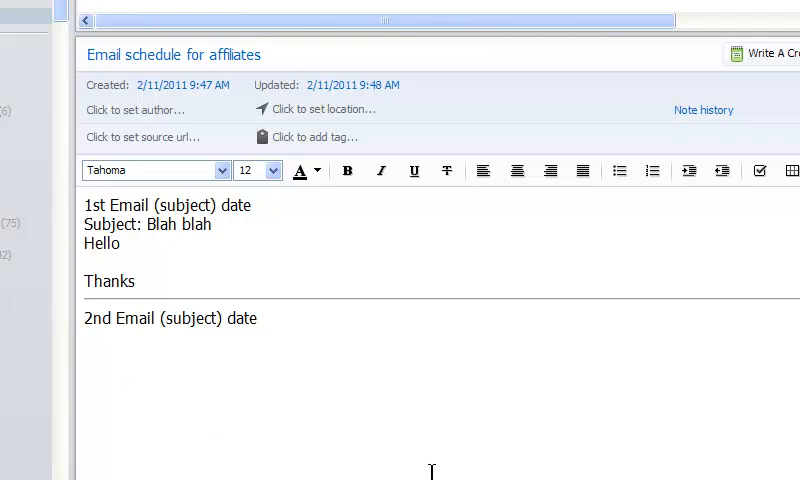